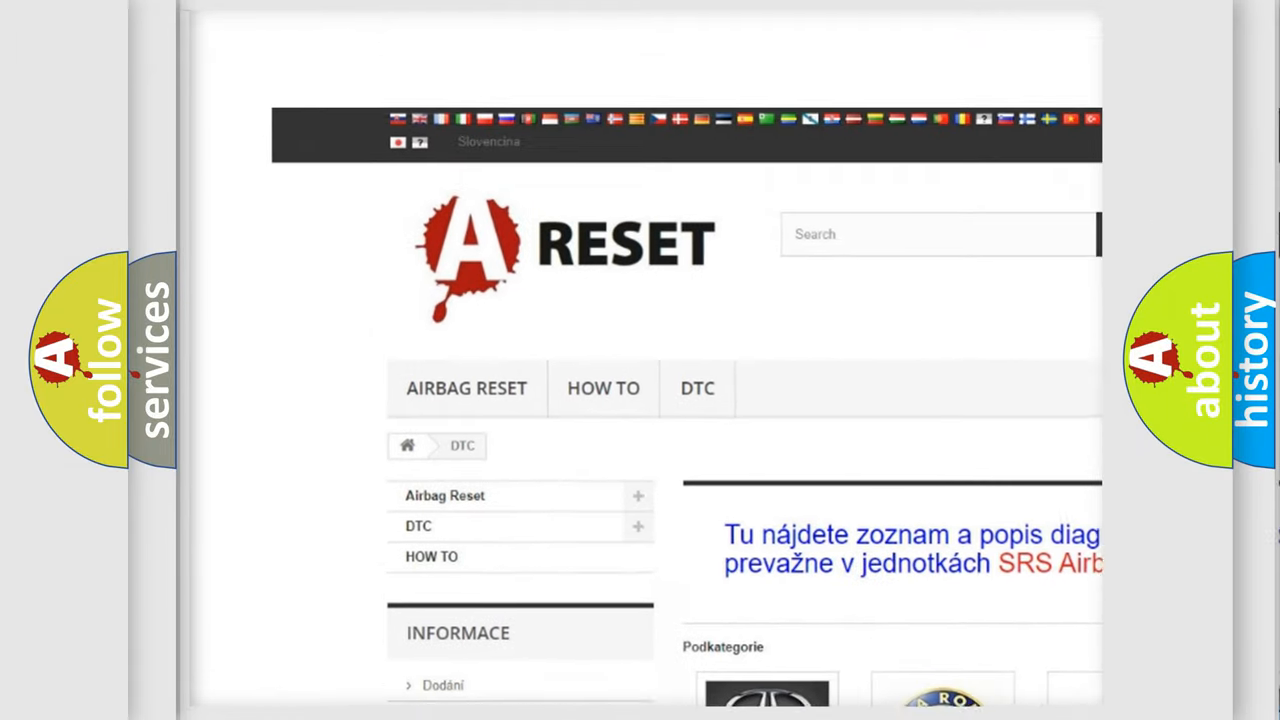
- Open the ALFA ROMEO logo on the DTC brand page and scroll its trouble code list
scroll("down", 3)
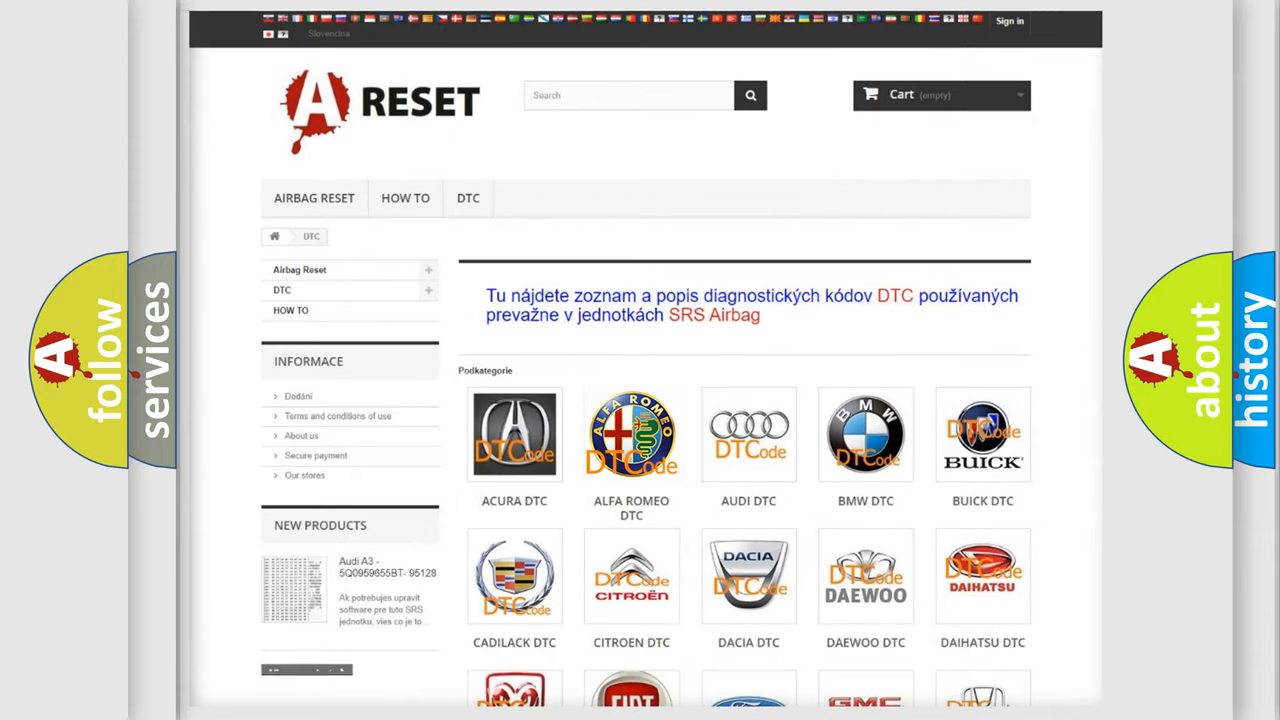
left_click(631, 434)
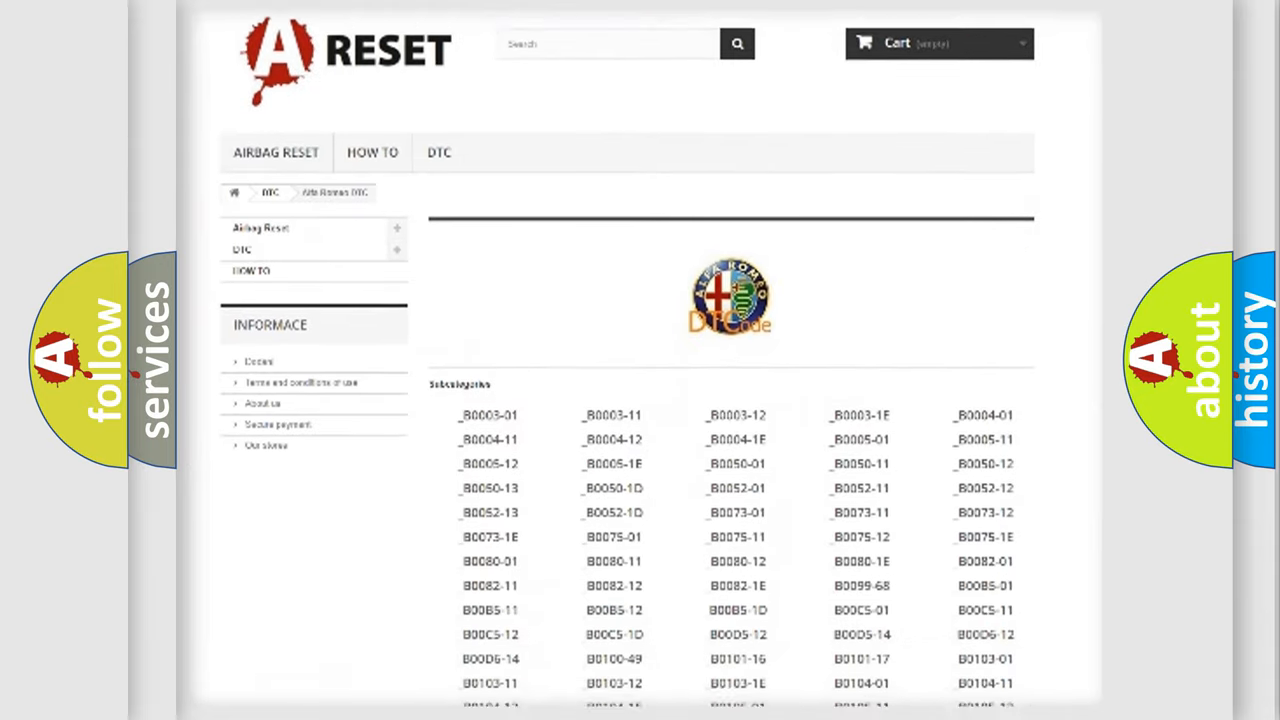
scroll("down", 3)
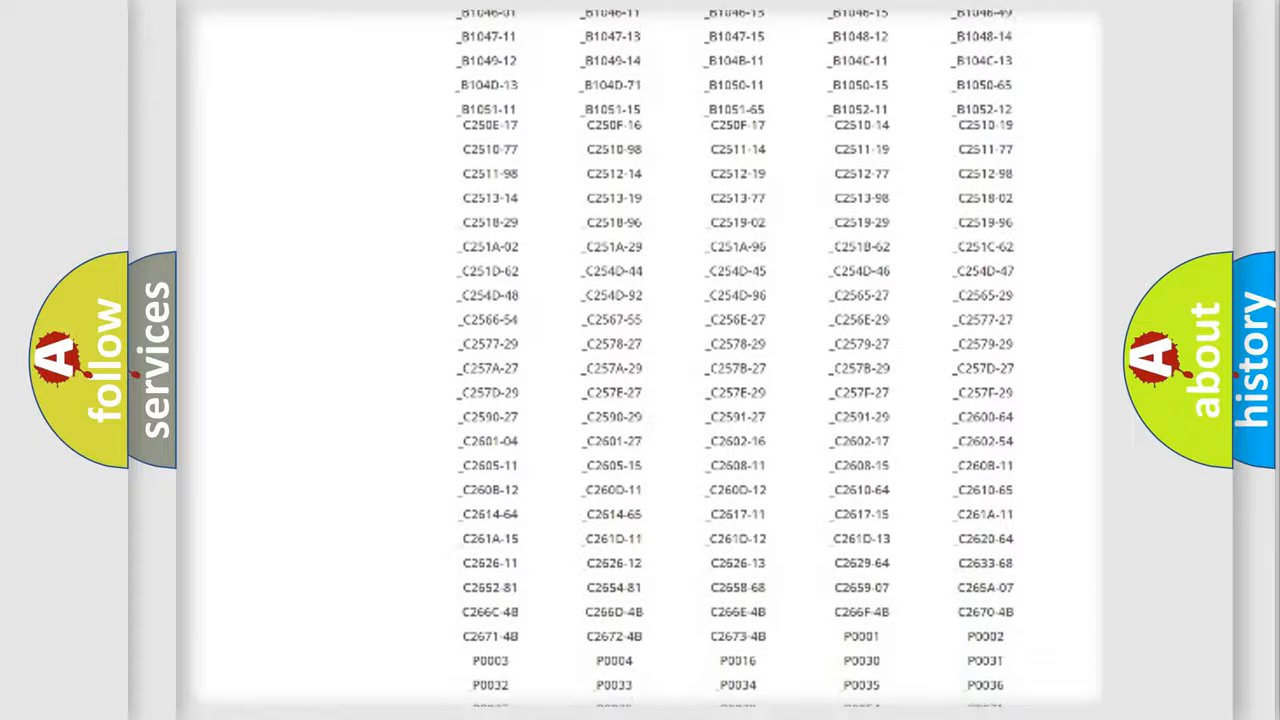